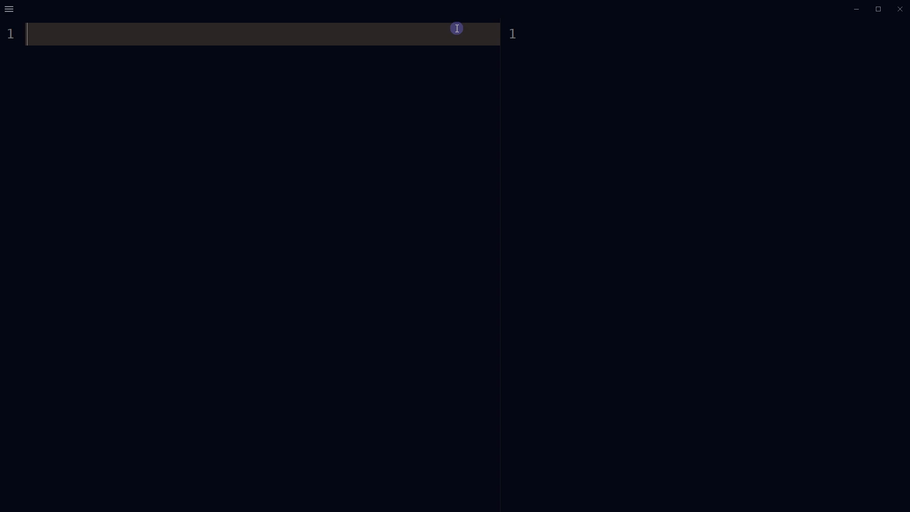
Declare 'web style press', check includes("w") is true, and add an empty for…of loop over it
type("const string = 'web style press';")
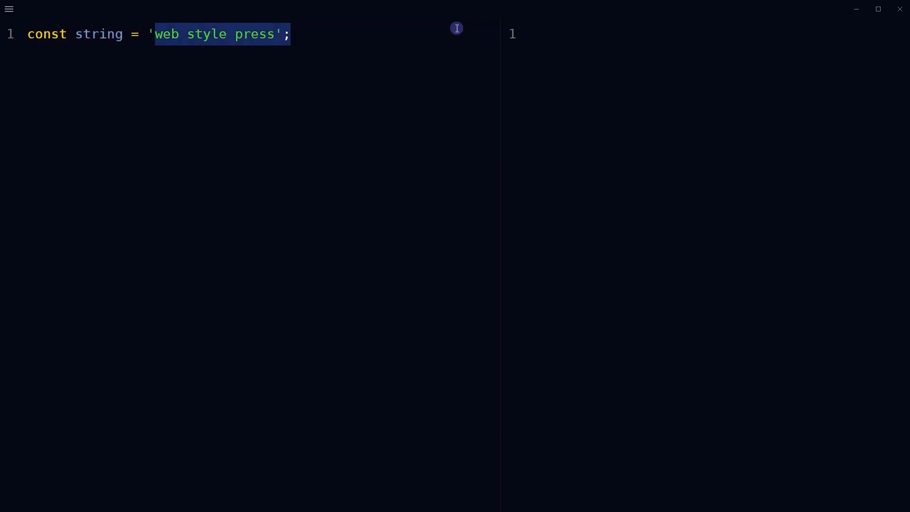
key("shift+Left")
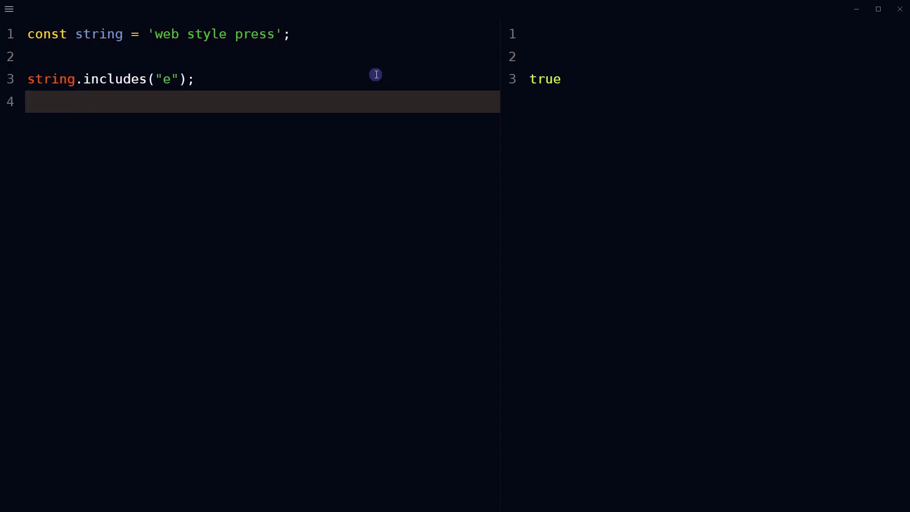
mouse_move(168, 55)
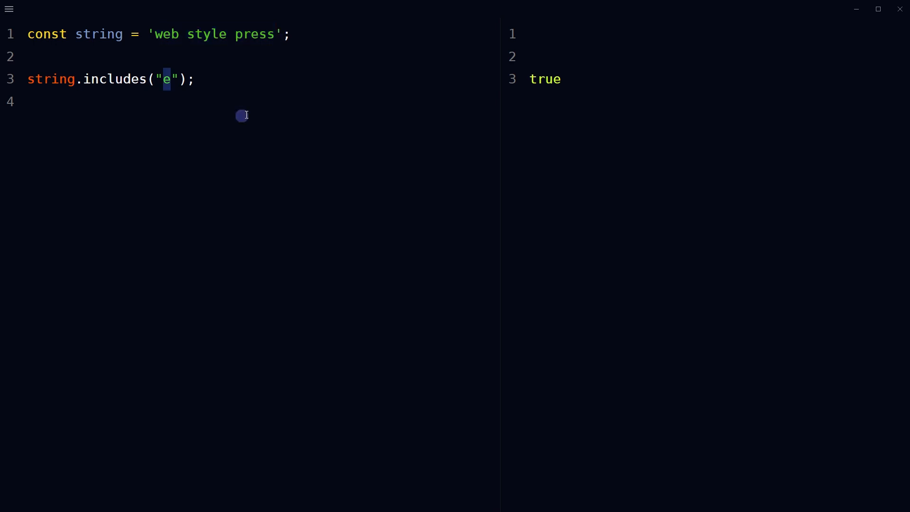
type("W")
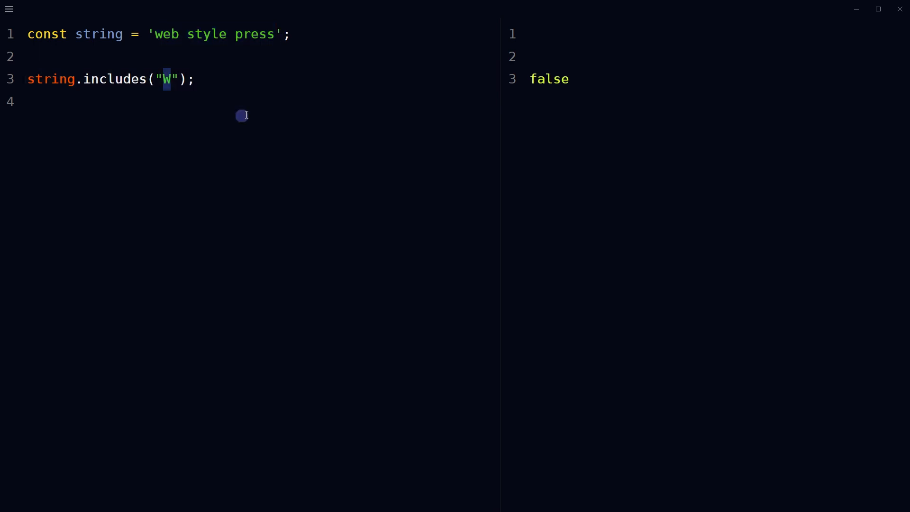
type("w")
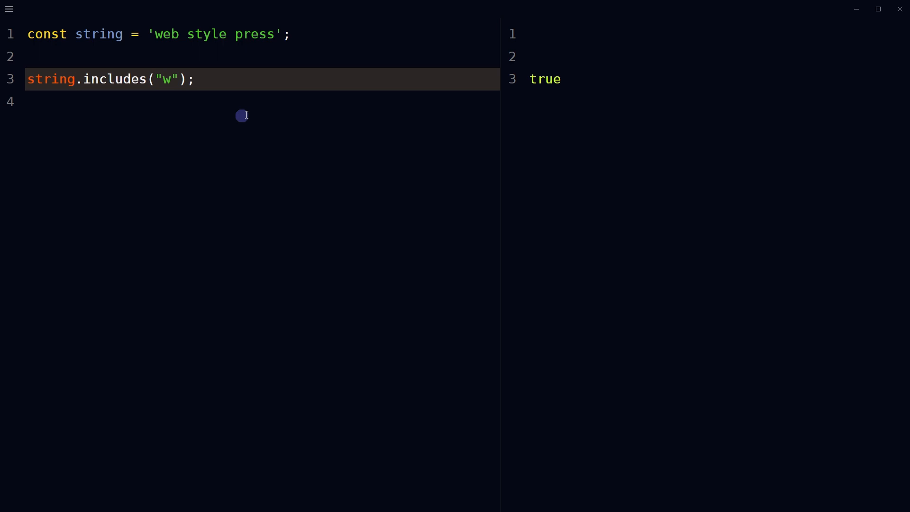
type("for (let chars of string) {}")
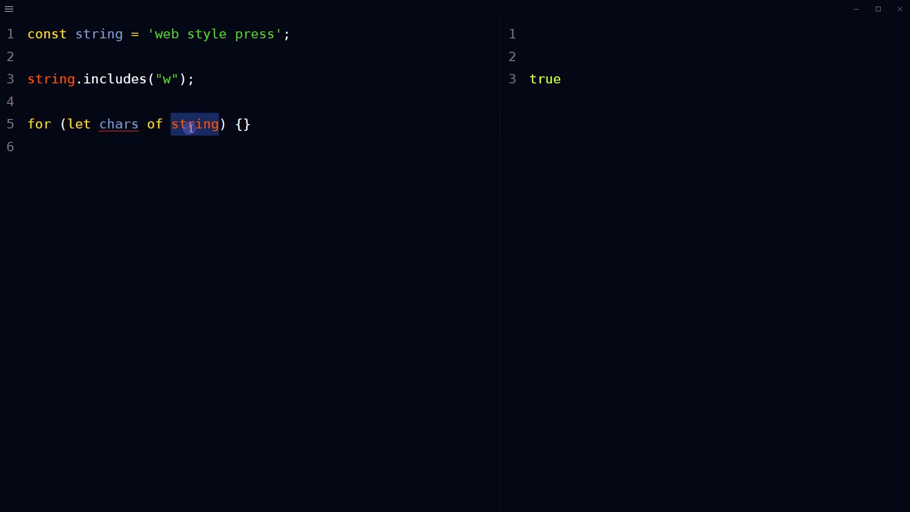
Log each character with console.log(chars) inside the for…of loop
type("console.log(chars);")
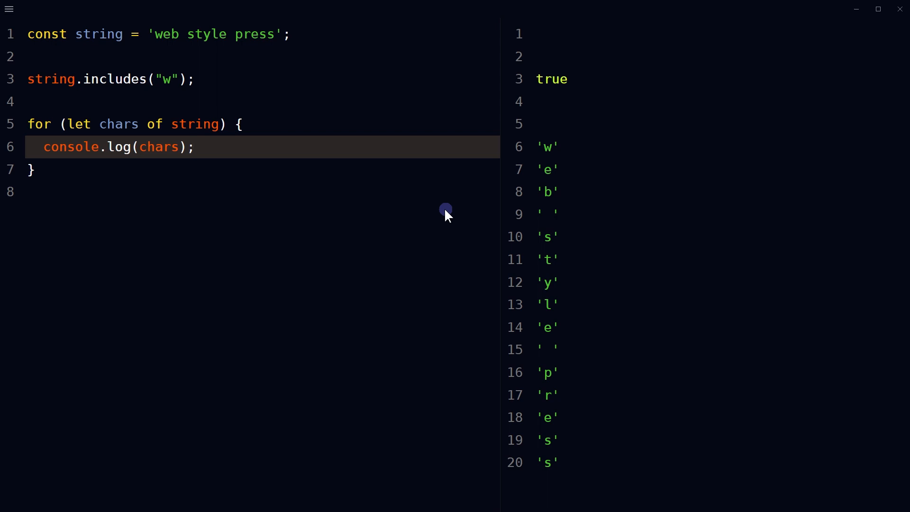
mouse_move(568, 211)
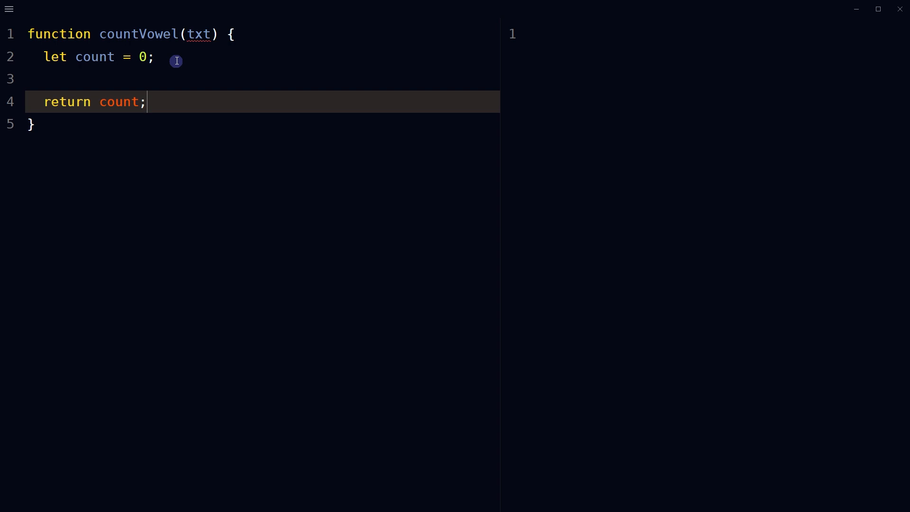
Call countVowel("wEb") below the function and declare the vowels array ['a','e','i','o','u']
left_click(30, 123)
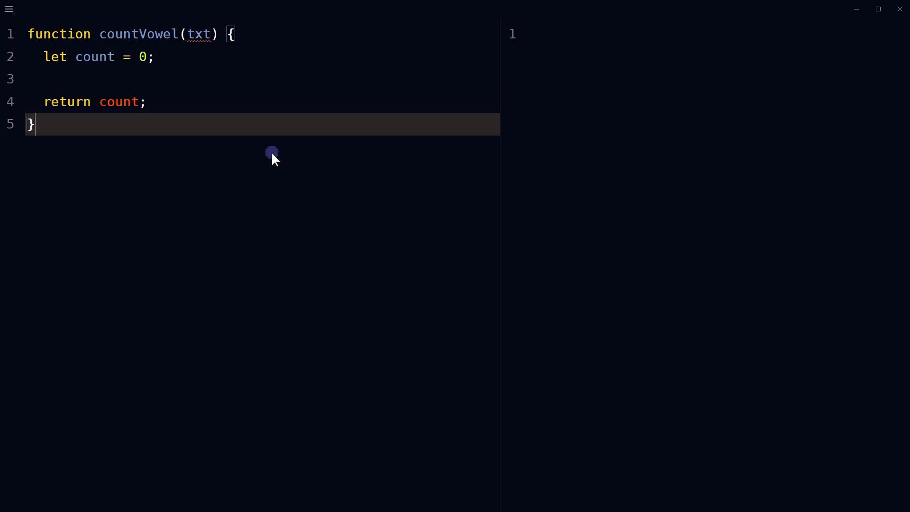
type("countVowel(\"wEb\")")
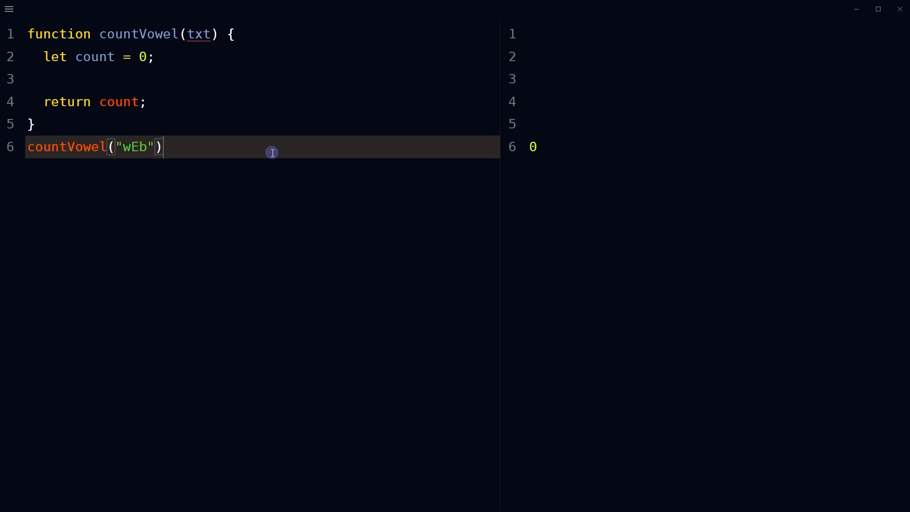
type("const vowels = ['a','e','i','o','u']")
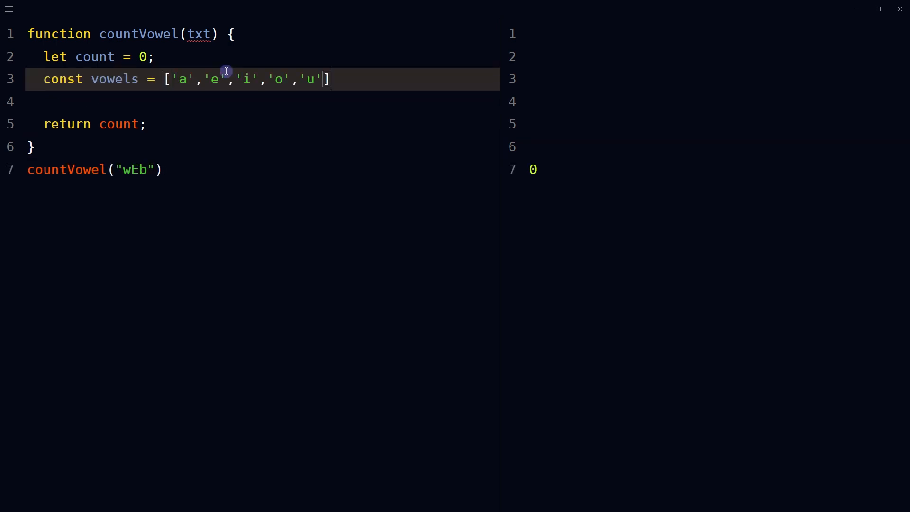
Add a for loop over each character of txt.toLowerCase() inside countVowel
type("for () {}")
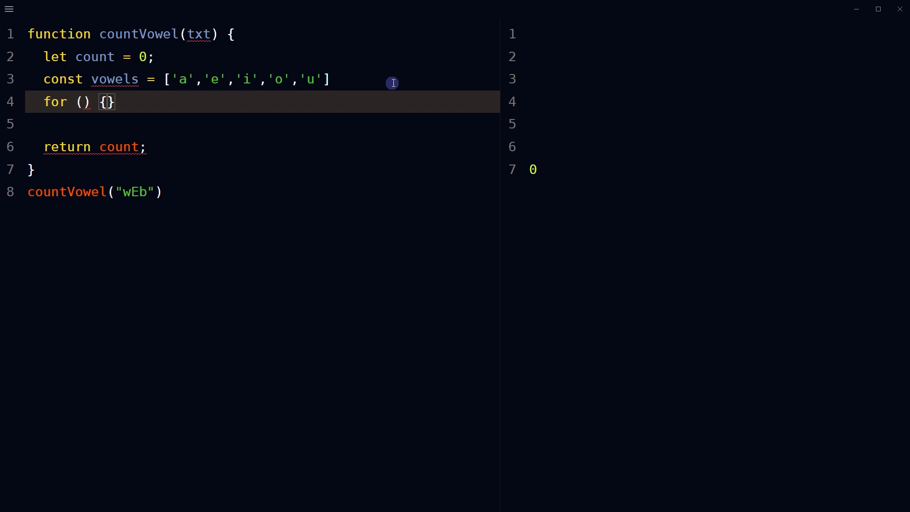
left_click(86, 102)
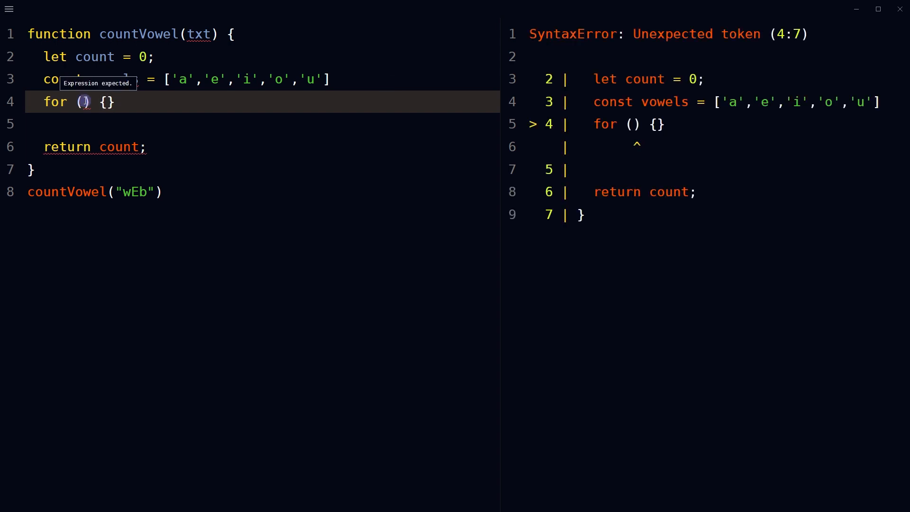
type("let chars of txt")
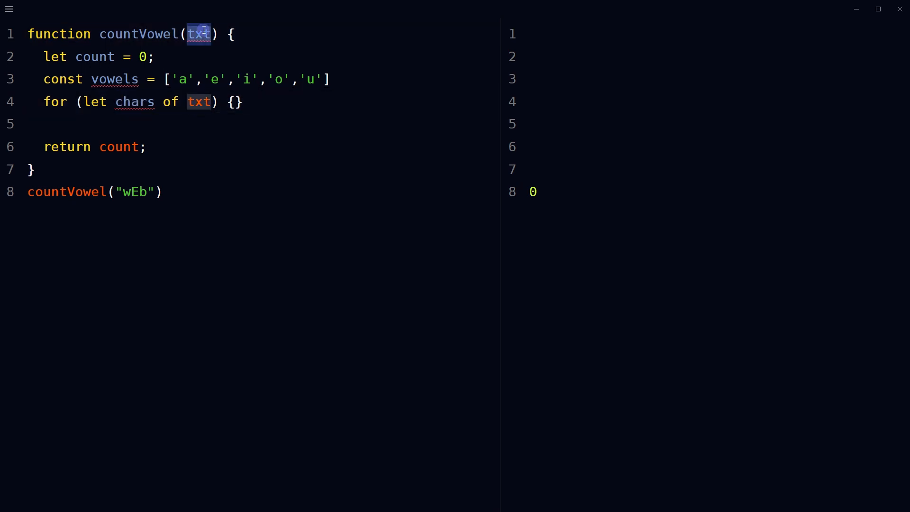
left_click(200, 101)
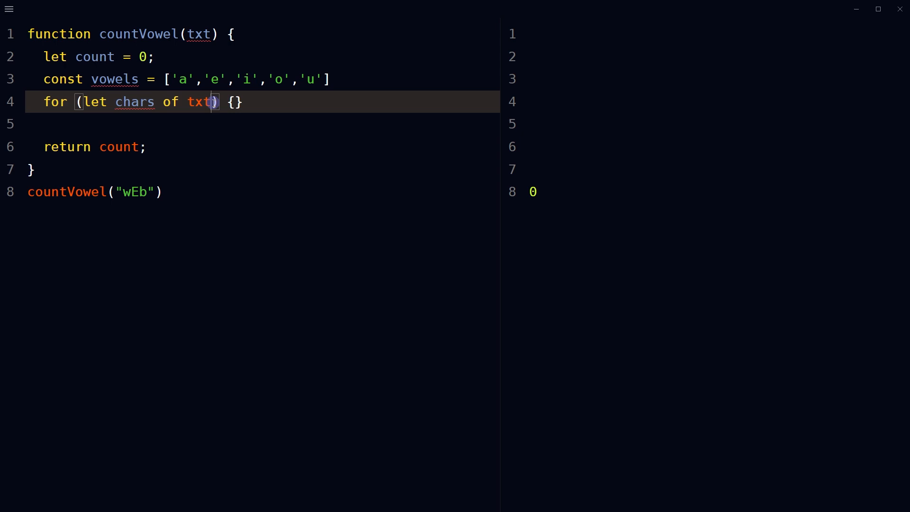
type(".toLowerCase()")
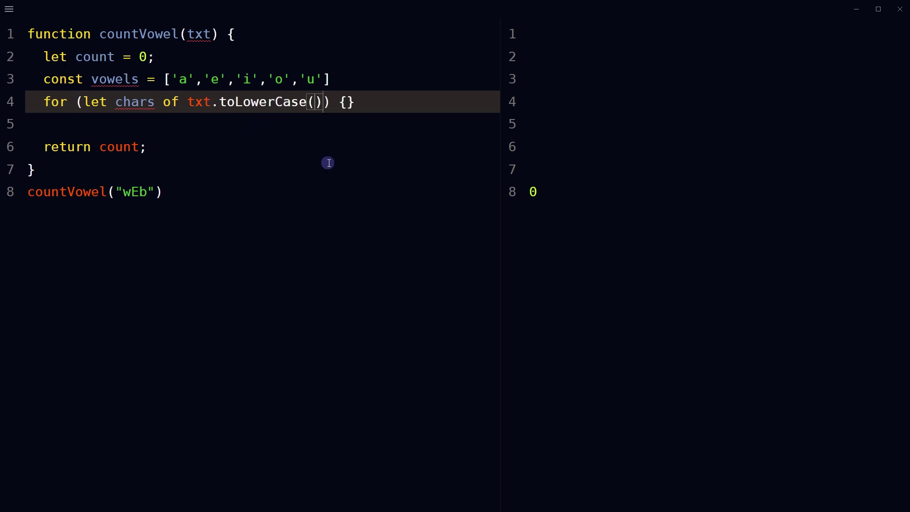
left_click(174, 79)
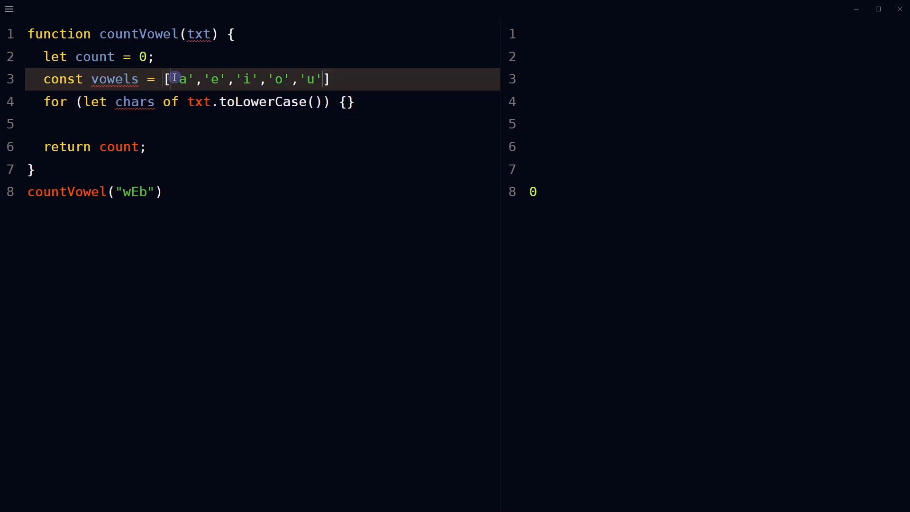
Put console.log(chars) in the loop body, printing w, e, b
left_click(357, 102)
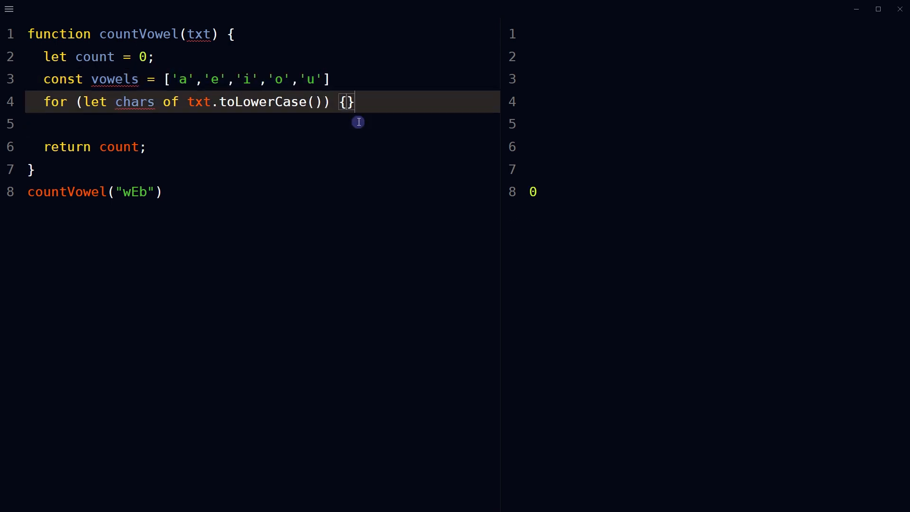
key("Enter")
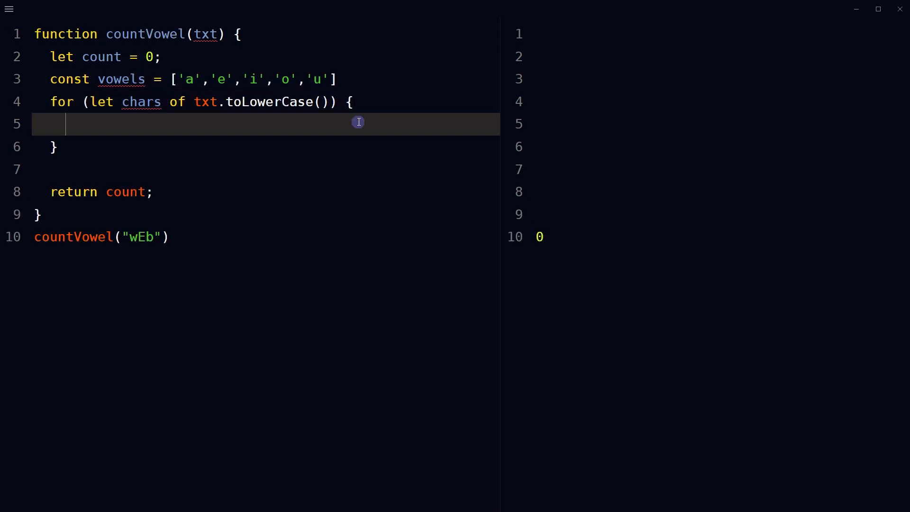
type("console.log(chars)")
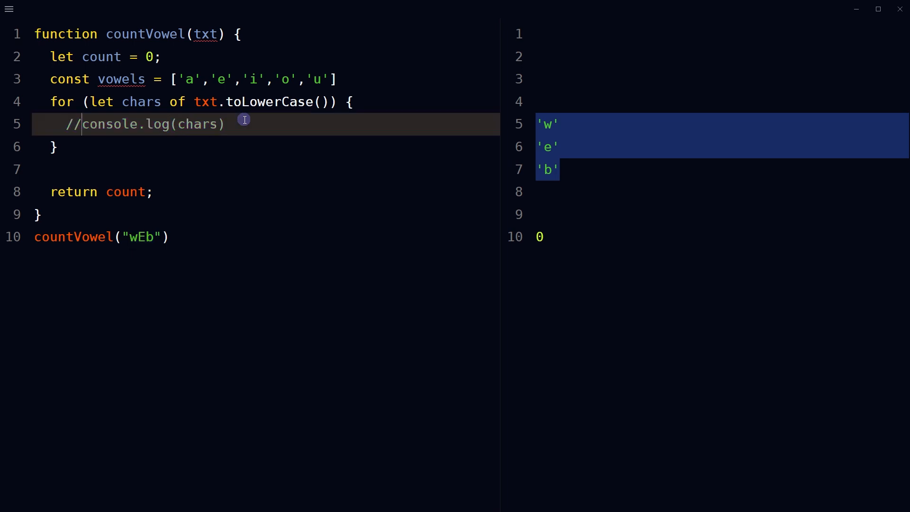
Add an if vowels.includes(chars) block with count++, so countVowel("wEb") outputs 1
type("if(vowels.includes(chars)) {")
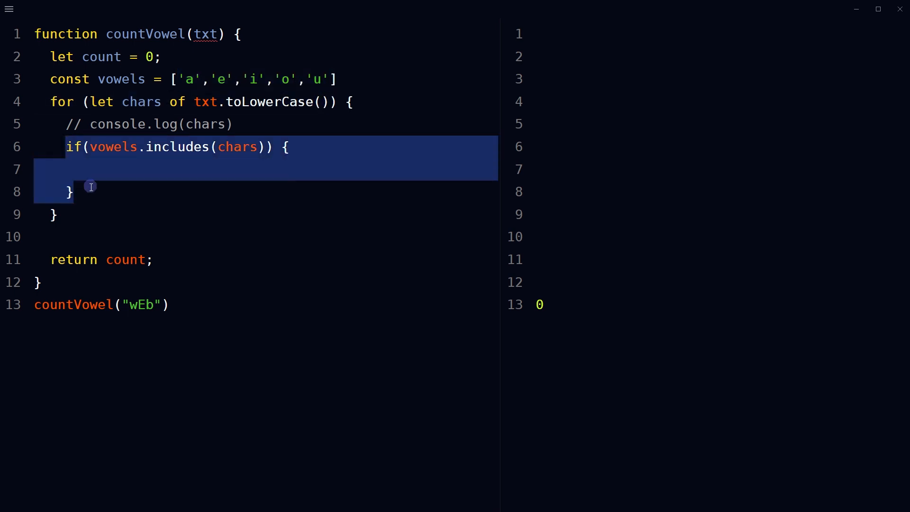
type("count++;")
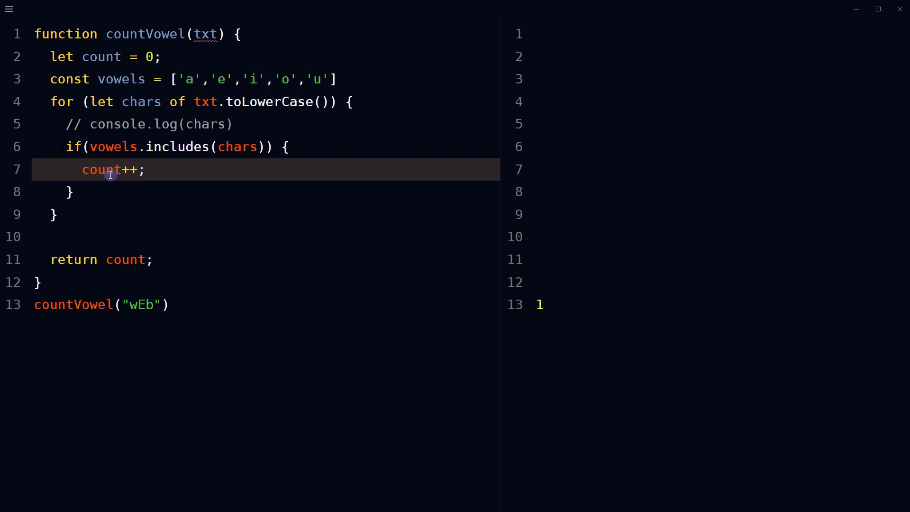
double_click(100, 56)
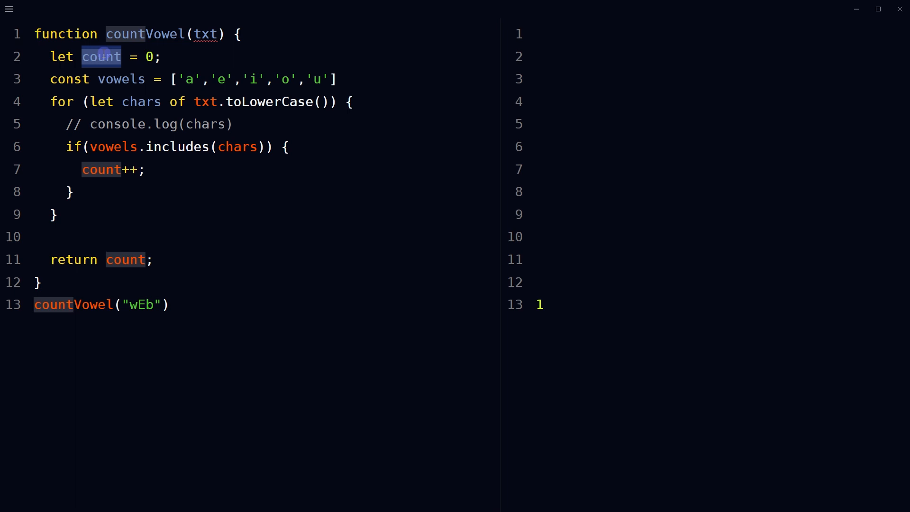
left_click(61, 260)
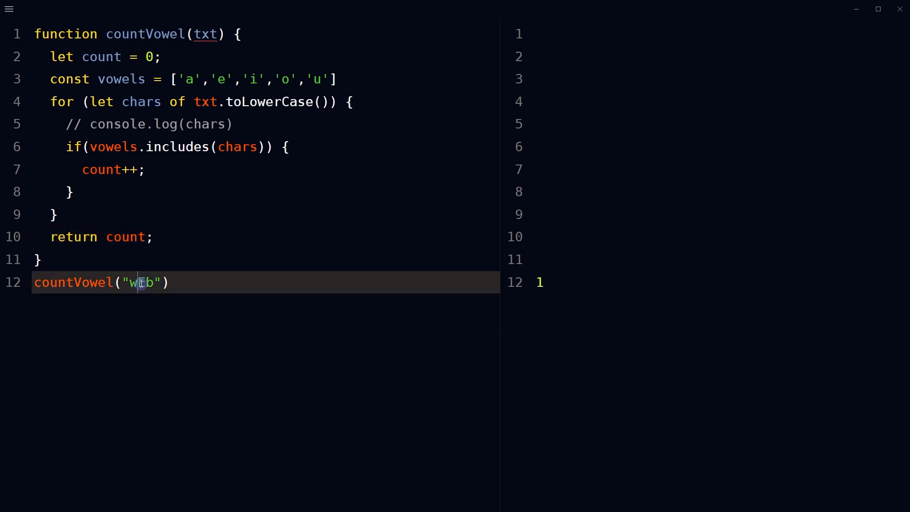
Extend the countVowel test string to "wEbstylepREss", which outputs 3
type("E")
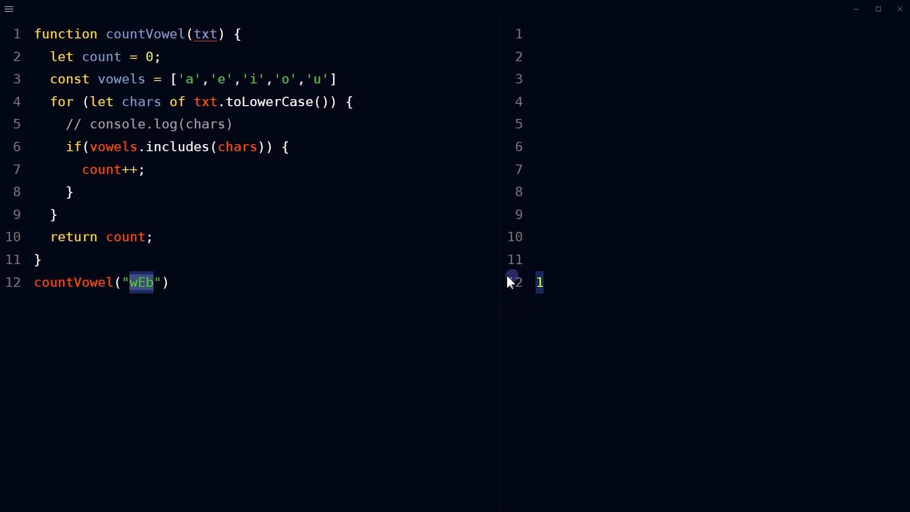
type("stylep")
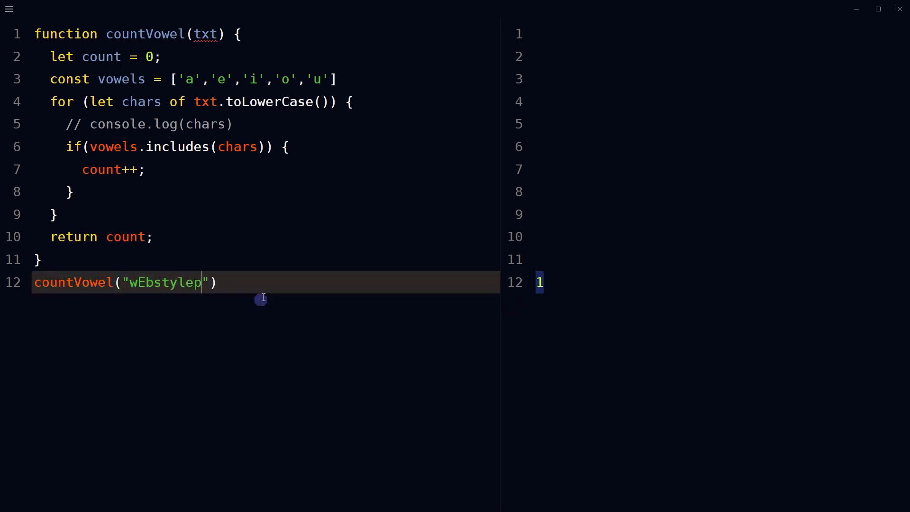
type("REss")
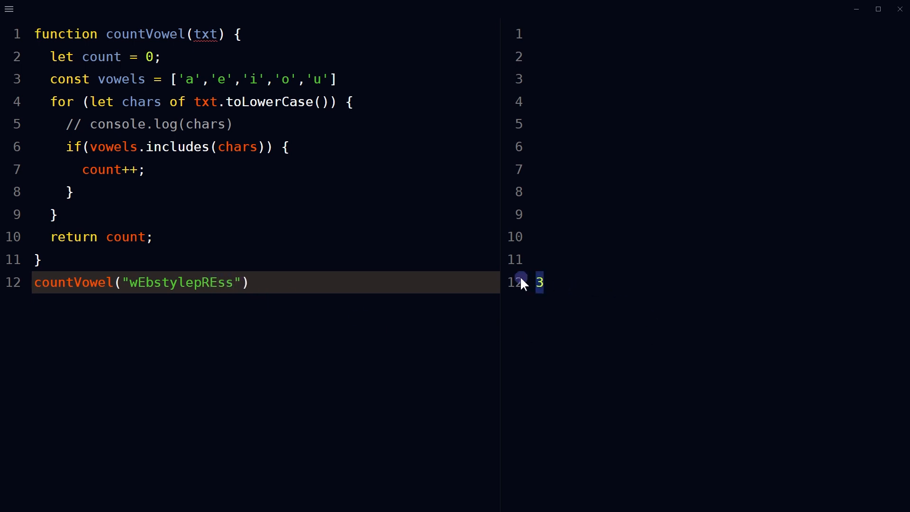
double_click(180, 282)
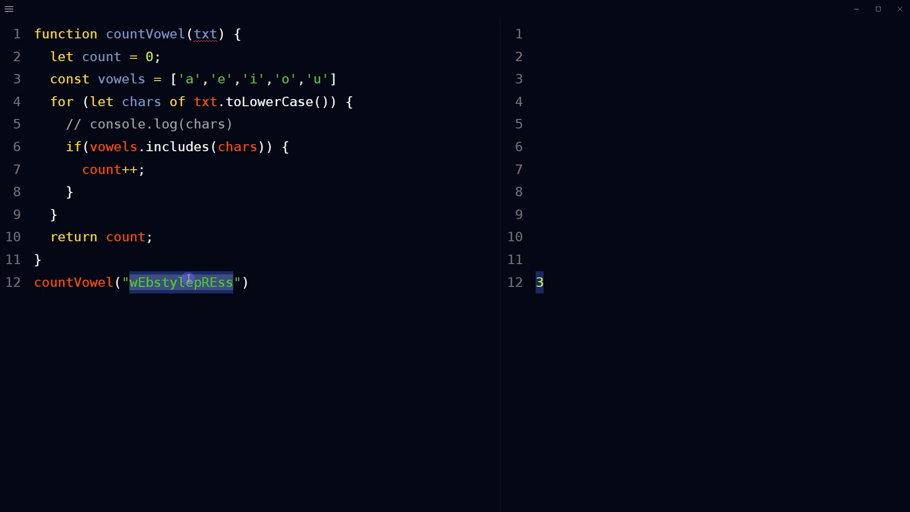
left_click(219, 79)
type("/////////////")
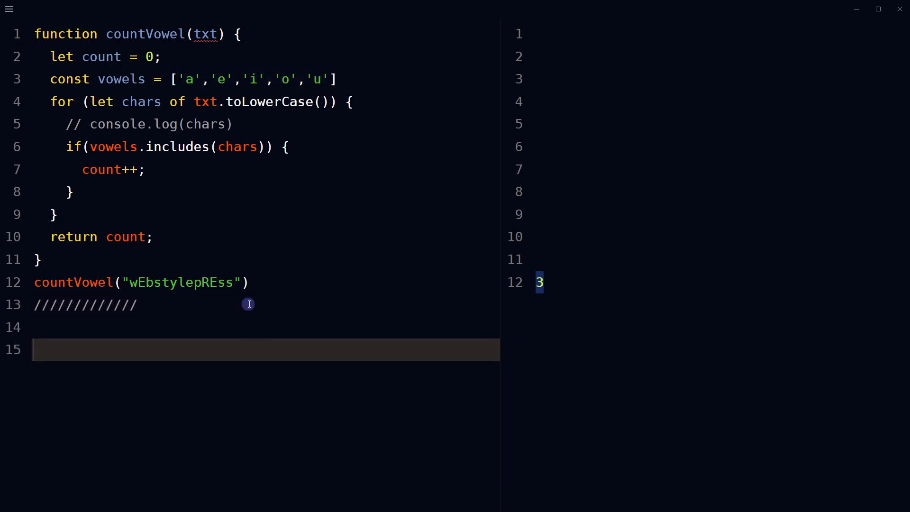
Define countVowelReg(txt) with txt.match(/[aeiou]/gi) and call it with 'wEbstylEpREss'
type("function countVowelReg(txt) { }")
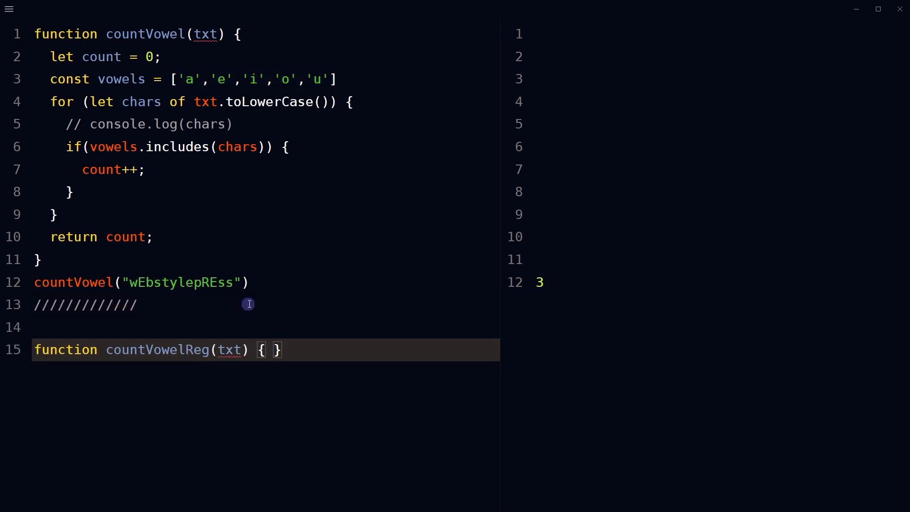
type("countVowelReg('wEbstylEpREss')")
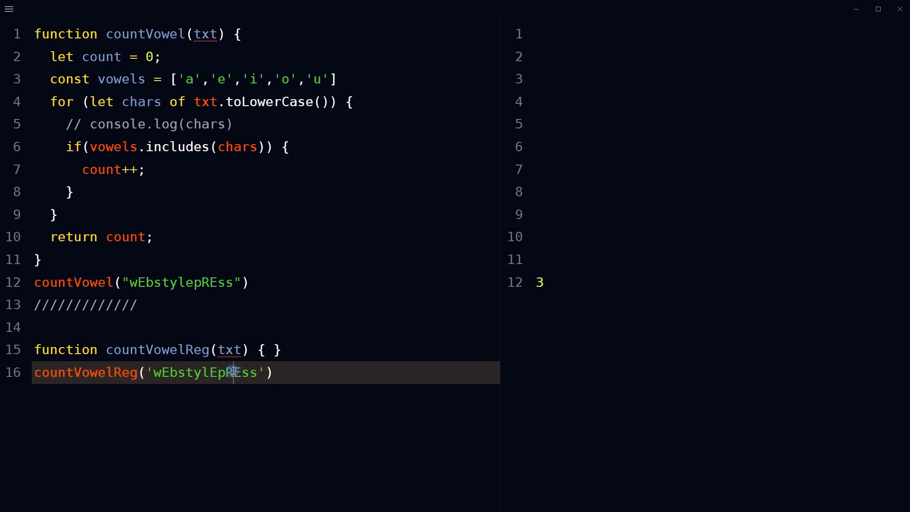
left_click(275, 349)
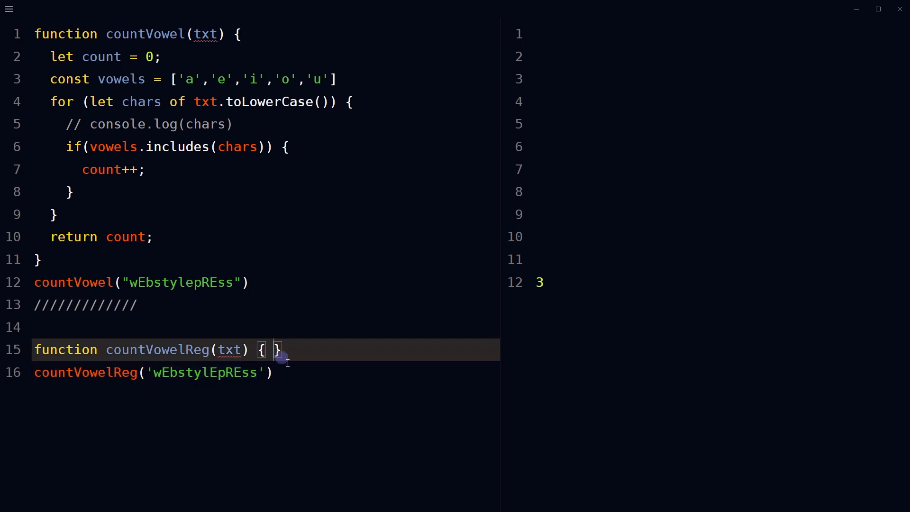
type("const matches = txt.match(/[aeiou]/gi)")
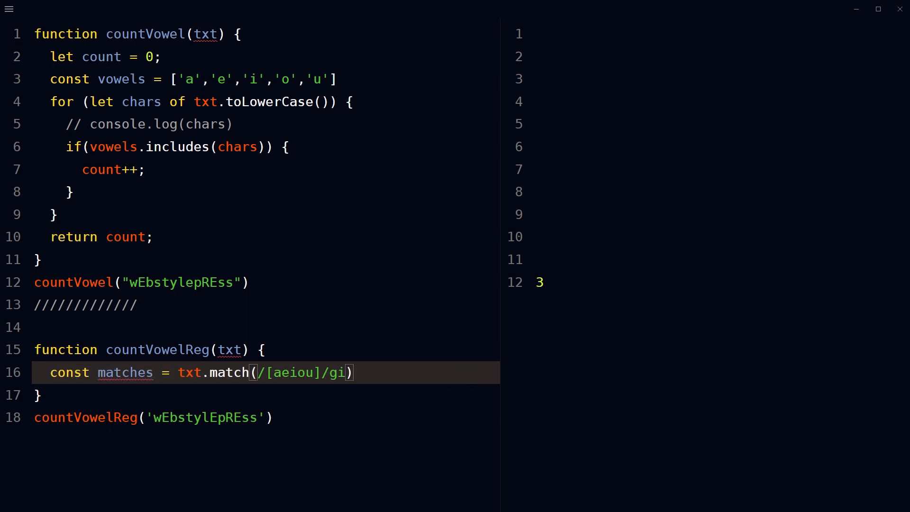
Return matches ? matches.length : 0 from countVowelReg, so it outputs 3
double_click(294, 372)
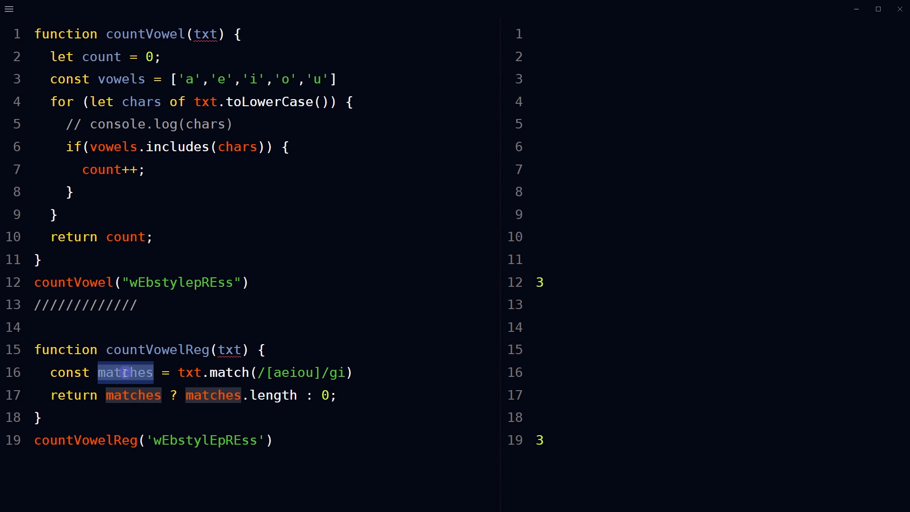
left_click(191, 396)
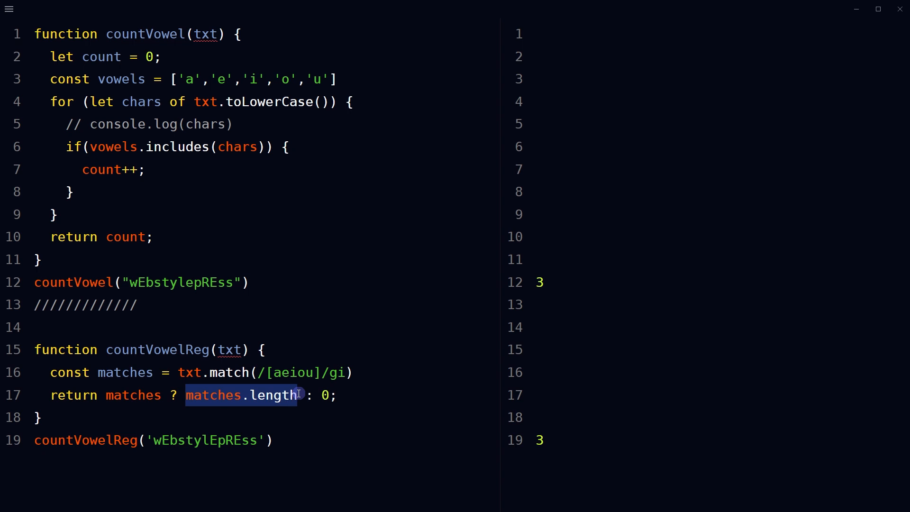
left_click(325, 394)
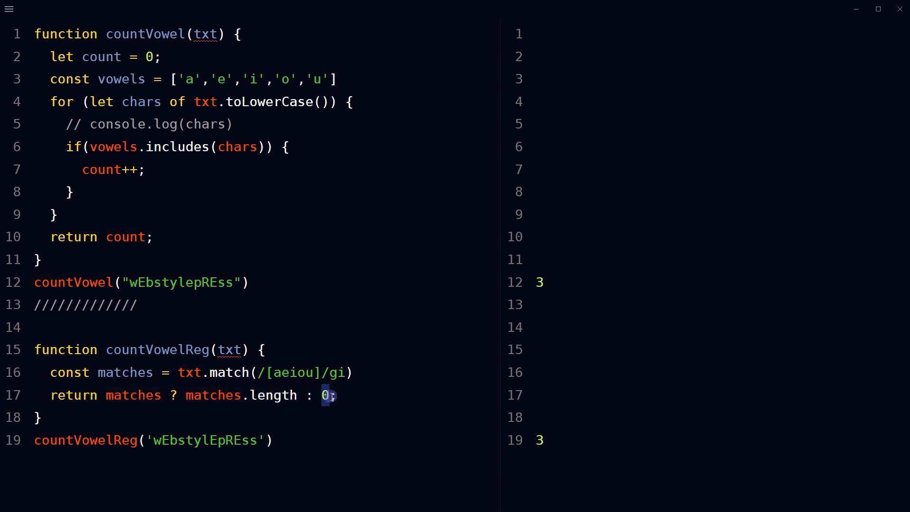
left_click(104, 396)
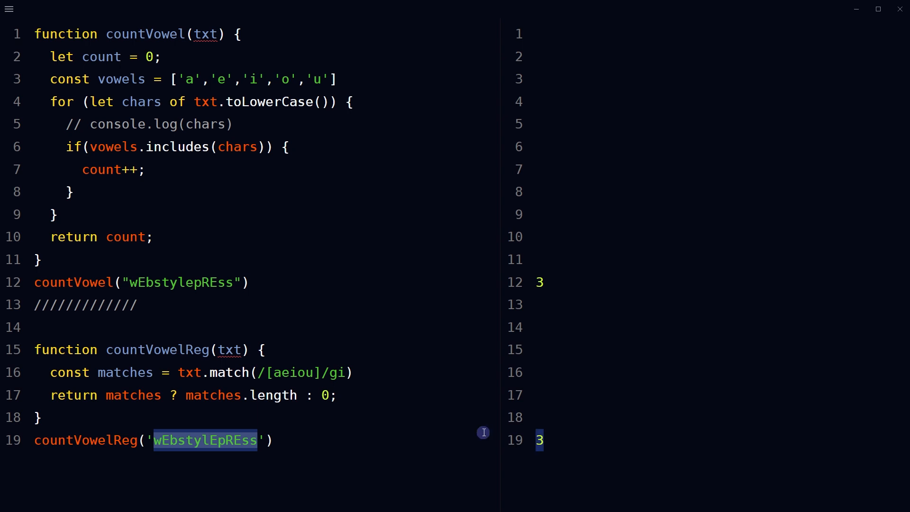
left_click(168, 439)
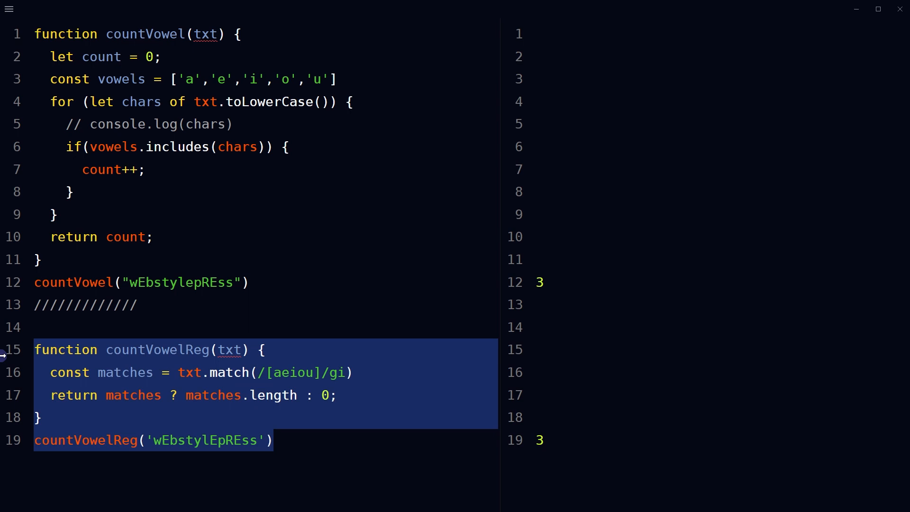
left_click(455, 256)
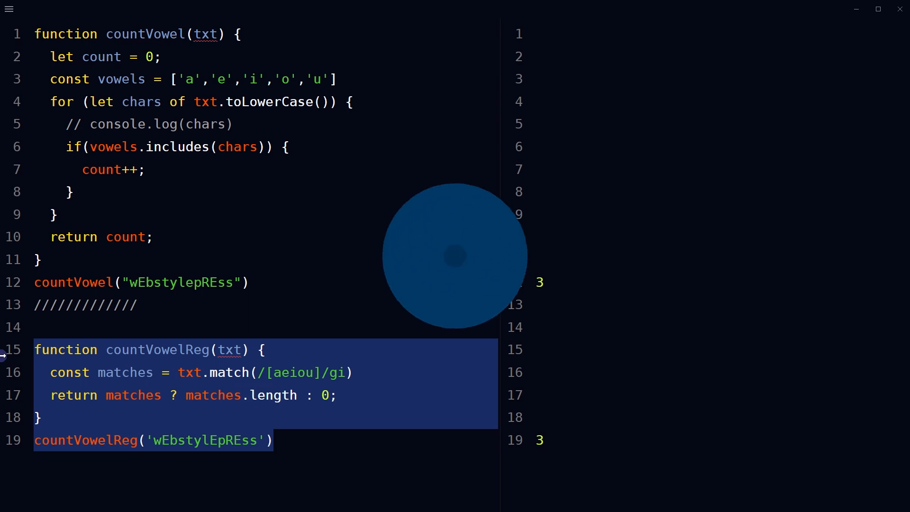